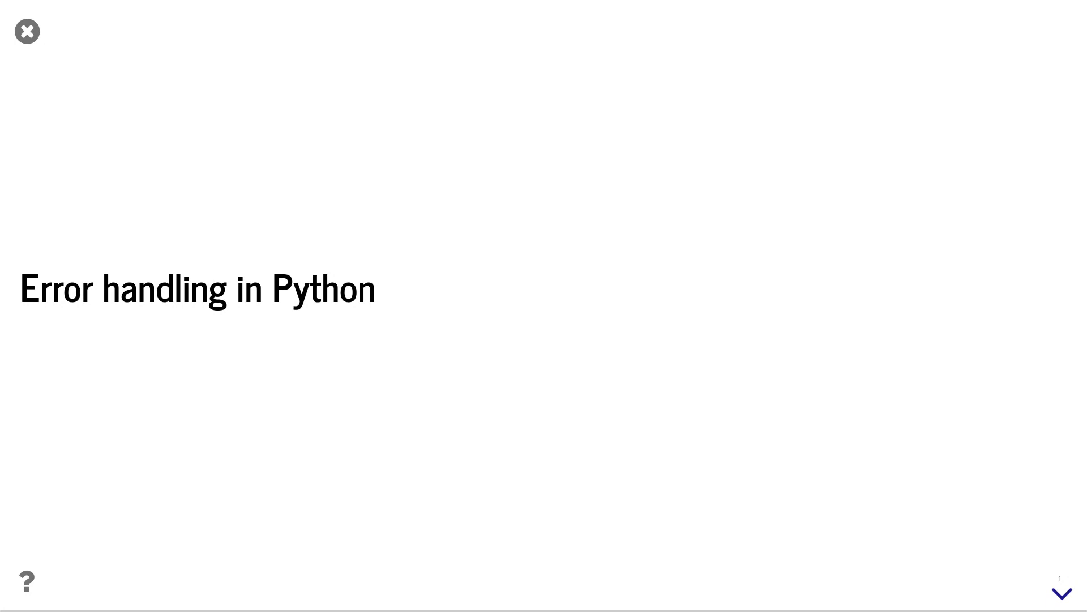
Step: On the Exceptions slide, call invert(0) to raise a ZeroDivisionError and highlight the failing line
left_click(1060, 595)
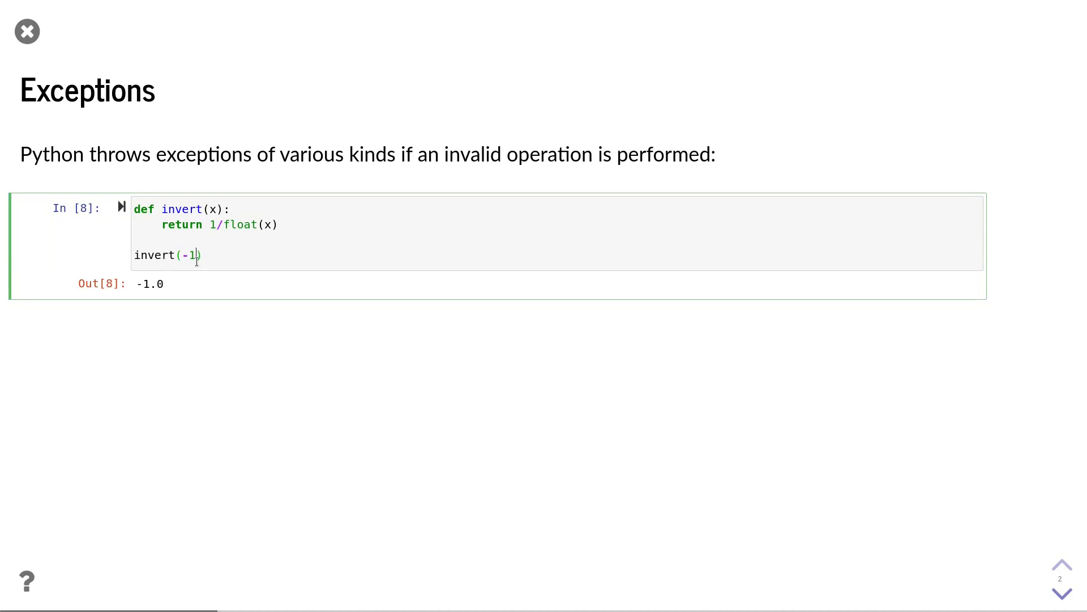
type("0")
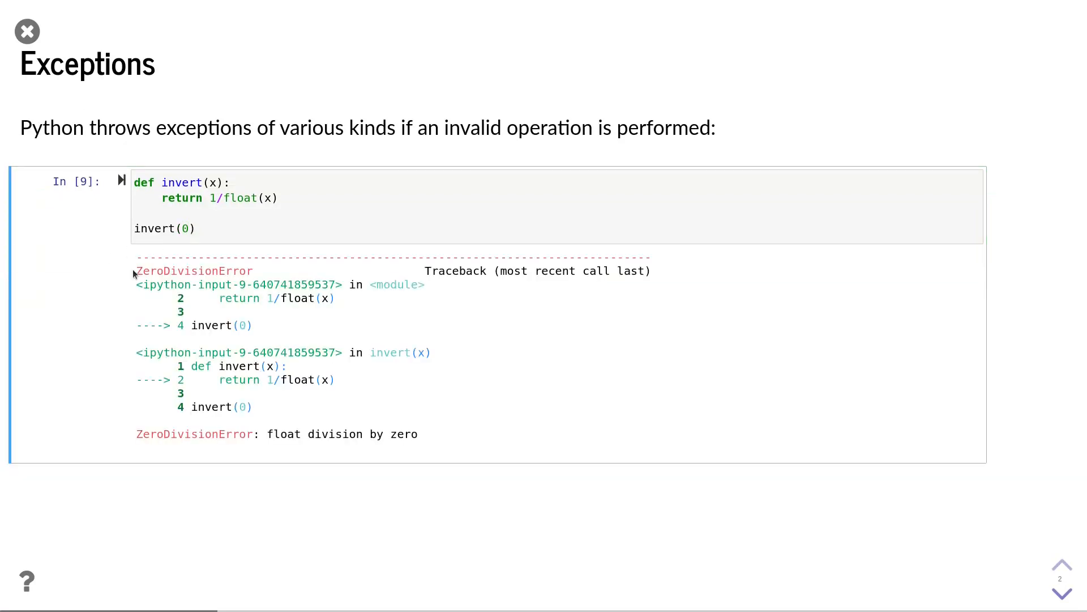
double_click(194, 271)
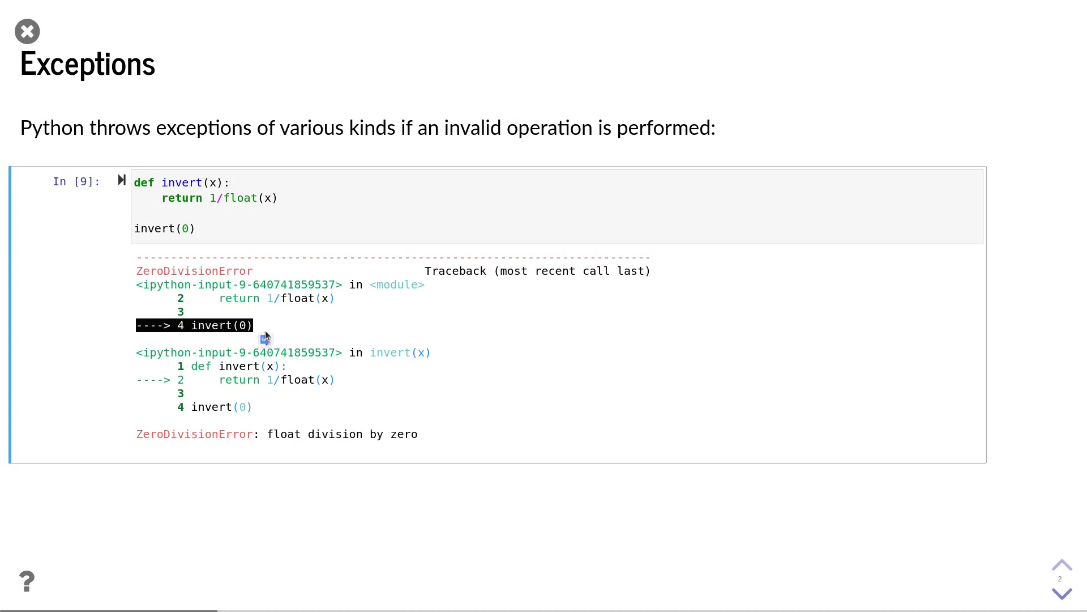
mouse_move(187, 365)
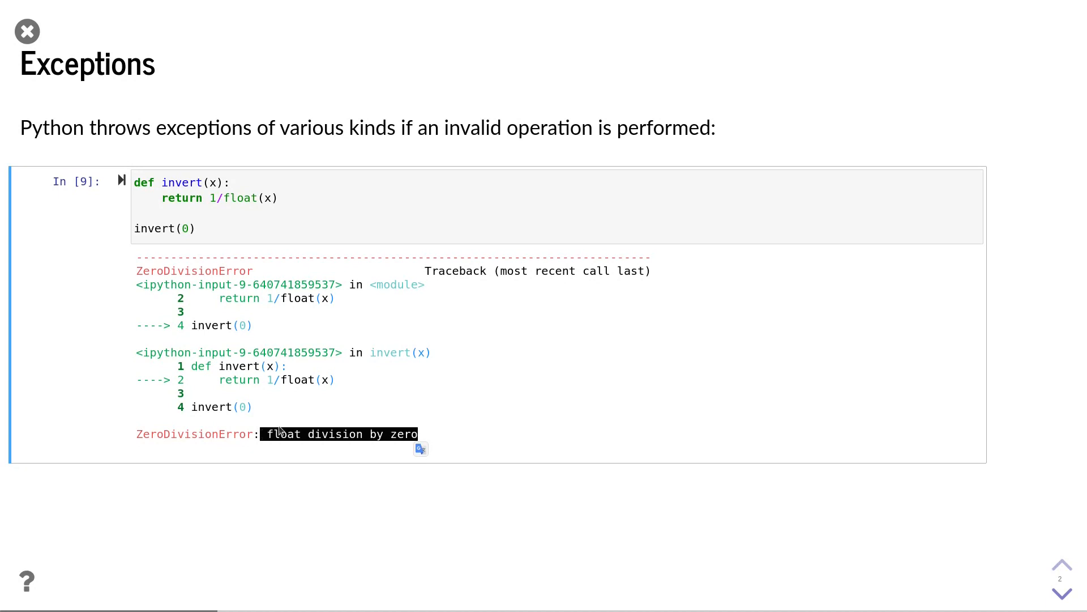
mouse_move(275, 460)
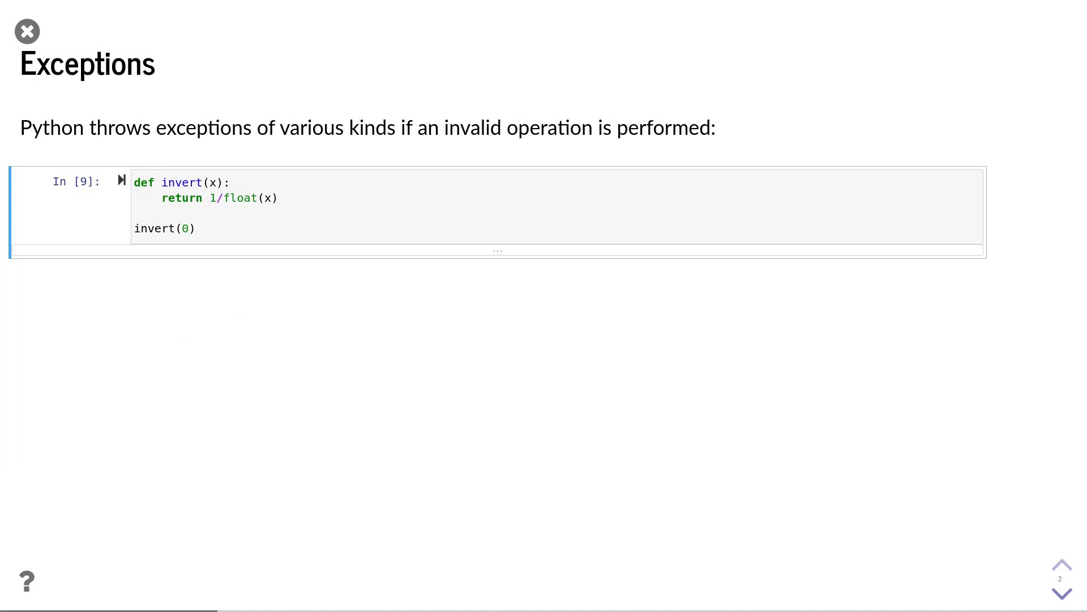
Step: Run invert("s") to raise a ValueError and highlight its message
left_click(186, 228)
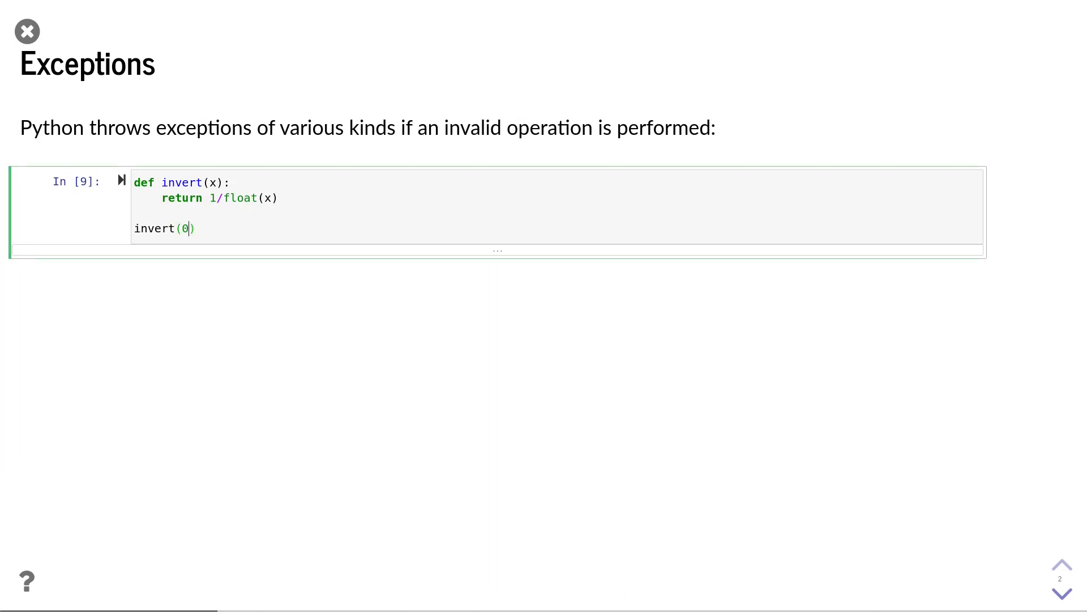
type("\"s\"")
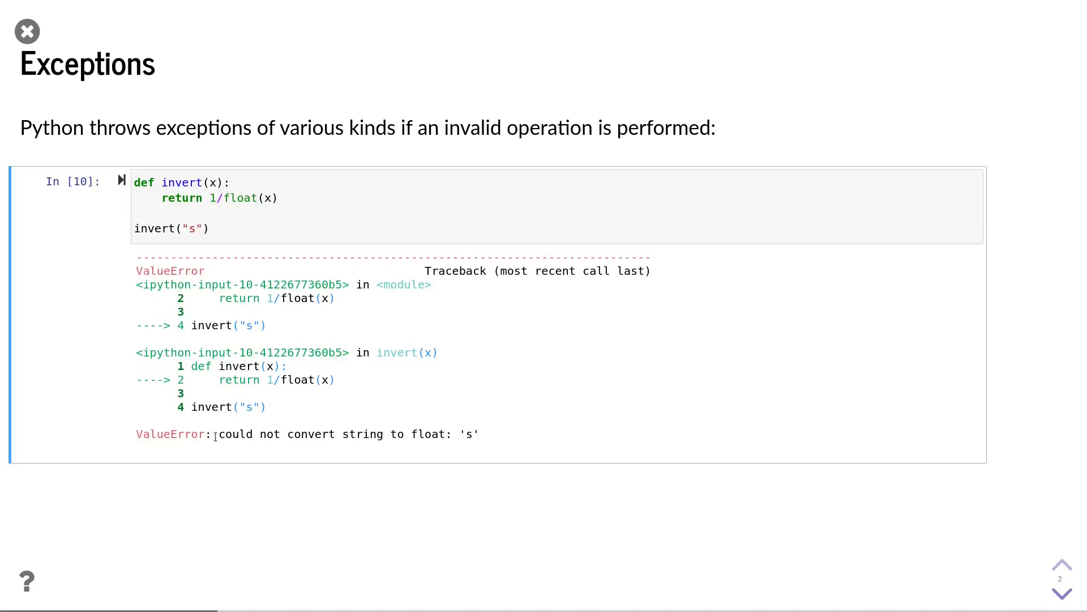
left_click_drag(219, 434, 478, 433)
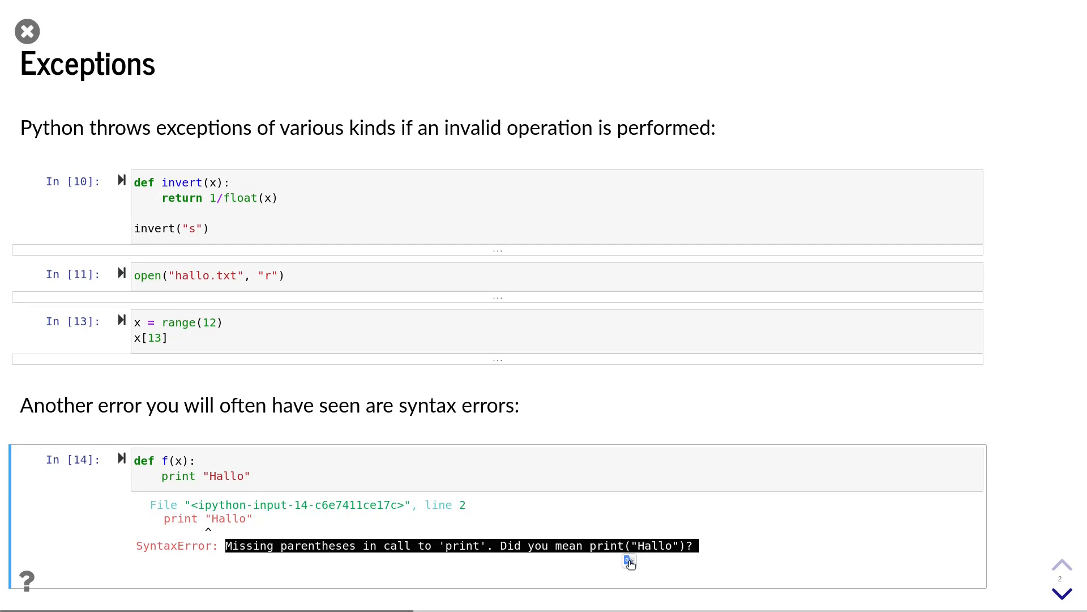
Step: On the sub-optimal solution slide, check float(x) != 0 and select the test value to change it to "s"
left_click(1060, 593)
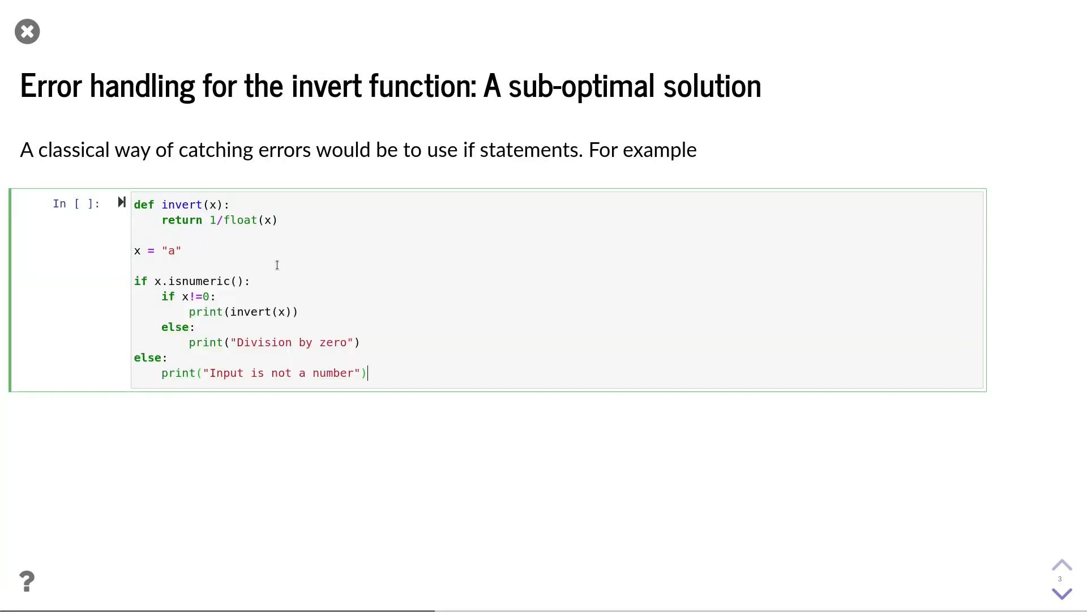
double_click(191, 281)
type("float(x)")
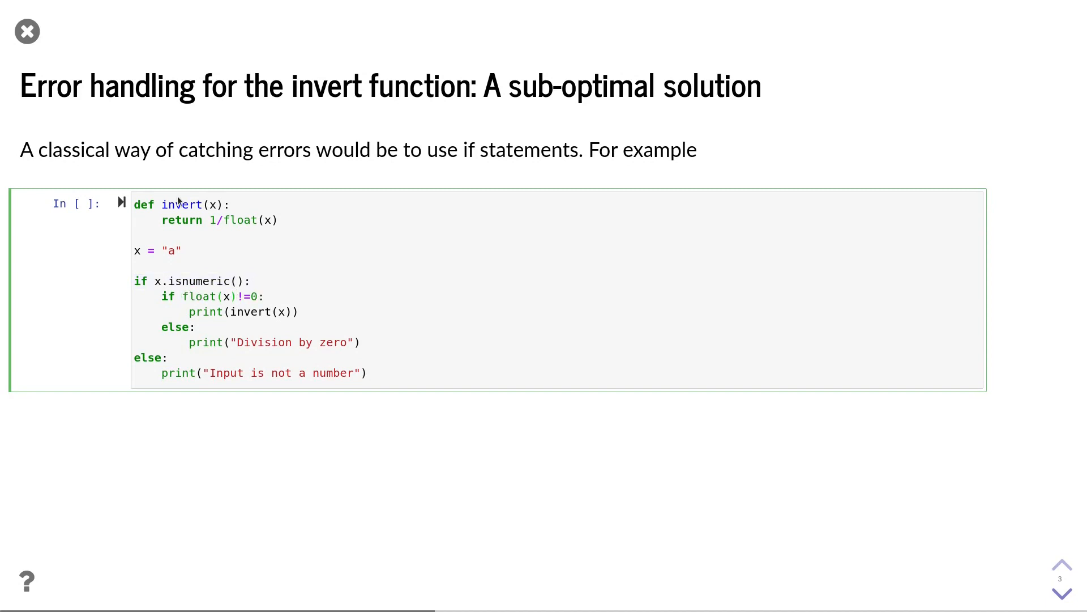
double_click(212, 296)
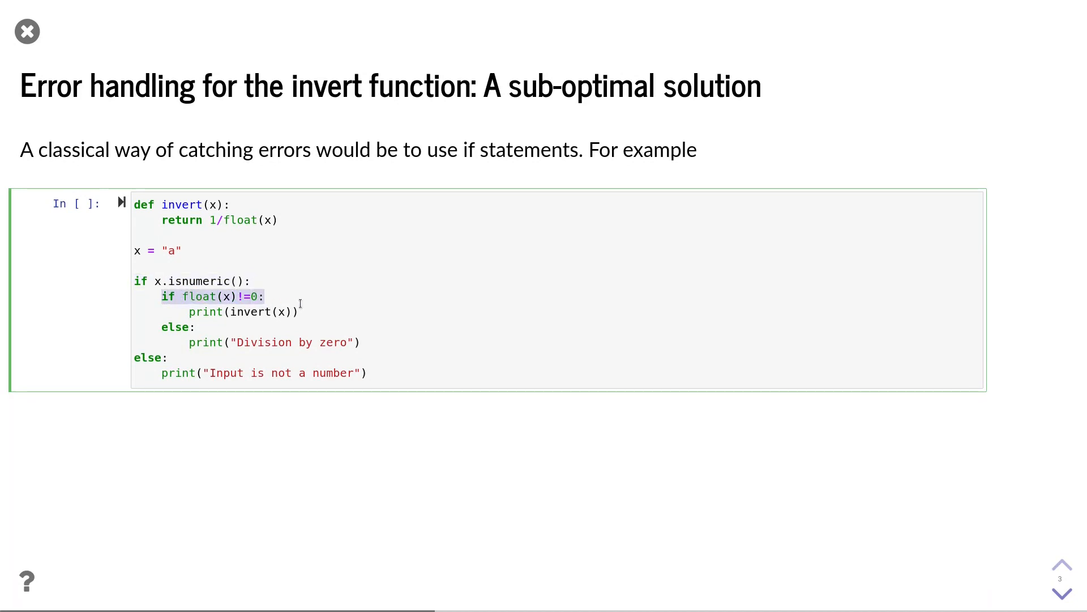
left_click(236, 311)
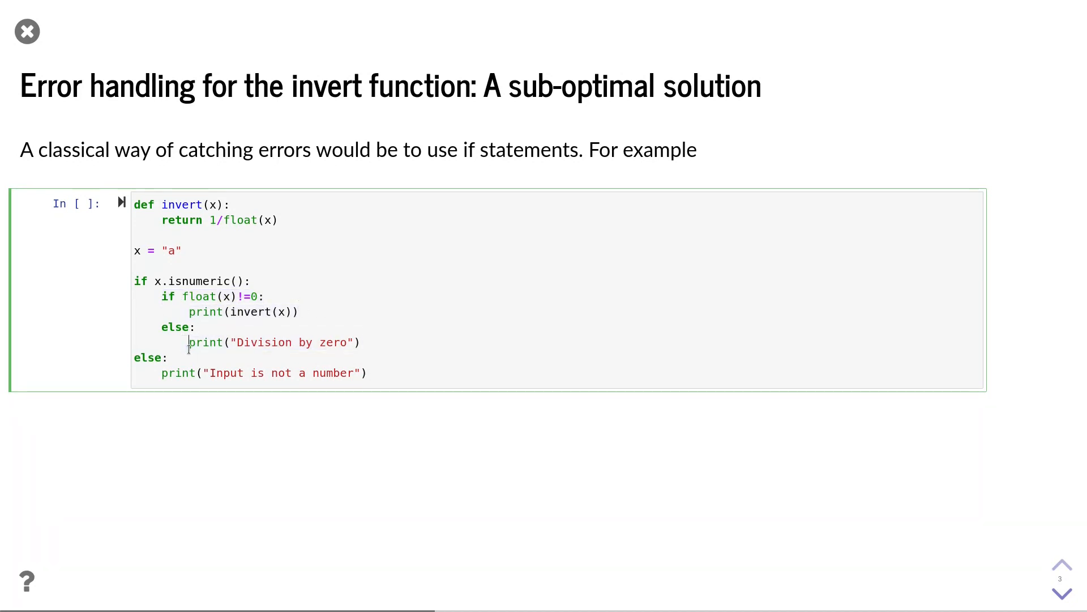
double_click(273, 342)
type("s")
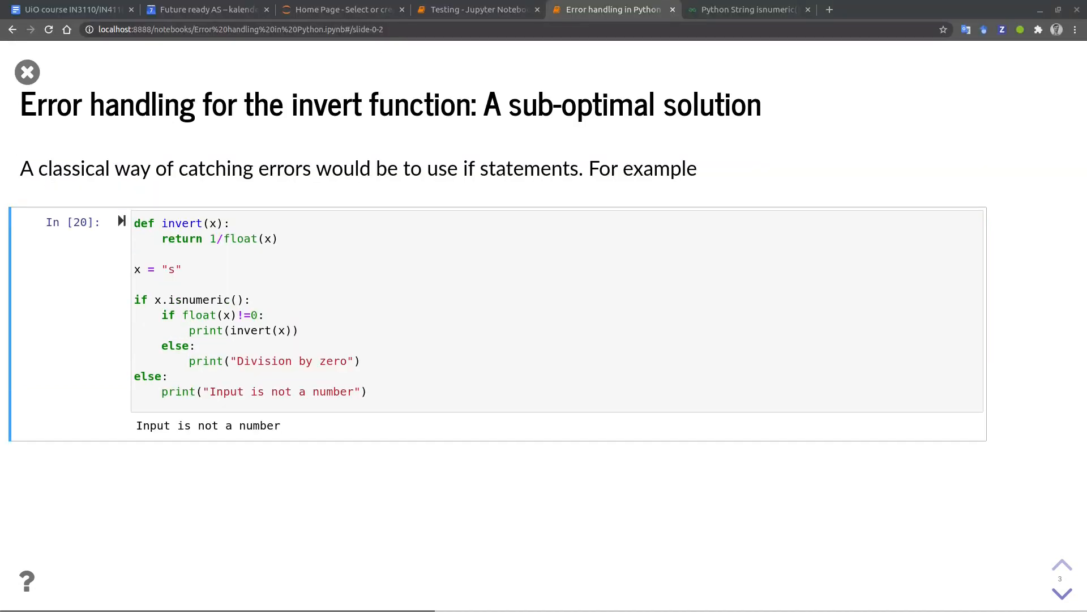
Step: Rerun the if-statement example with new x values and highlight isnumeric in the AttributeError
key("shift+enter")
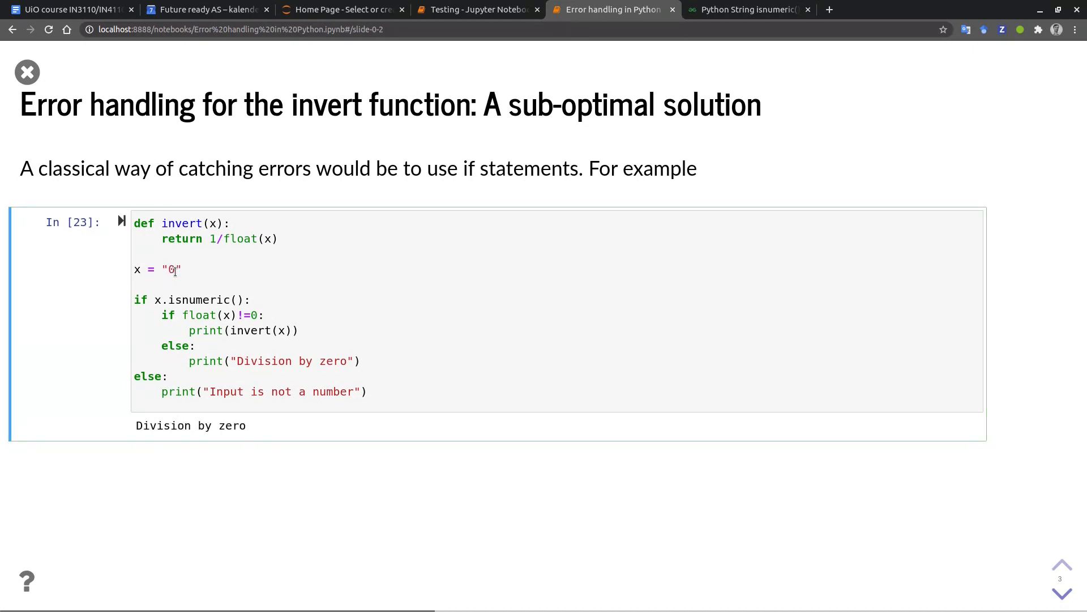
left_click(175, 269)
type("2.")
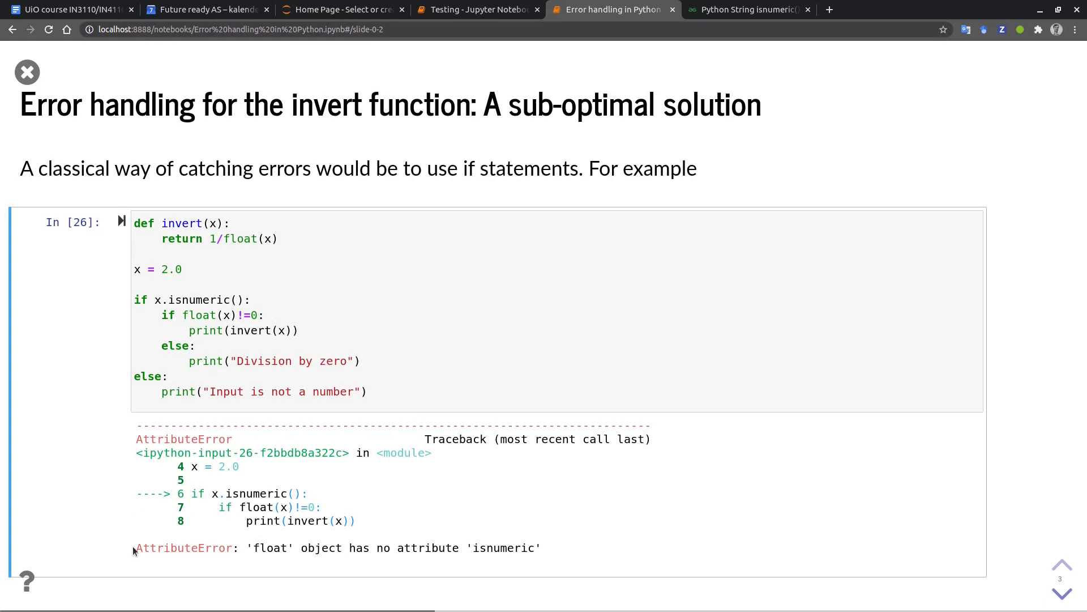
mouse_move(490, 553)
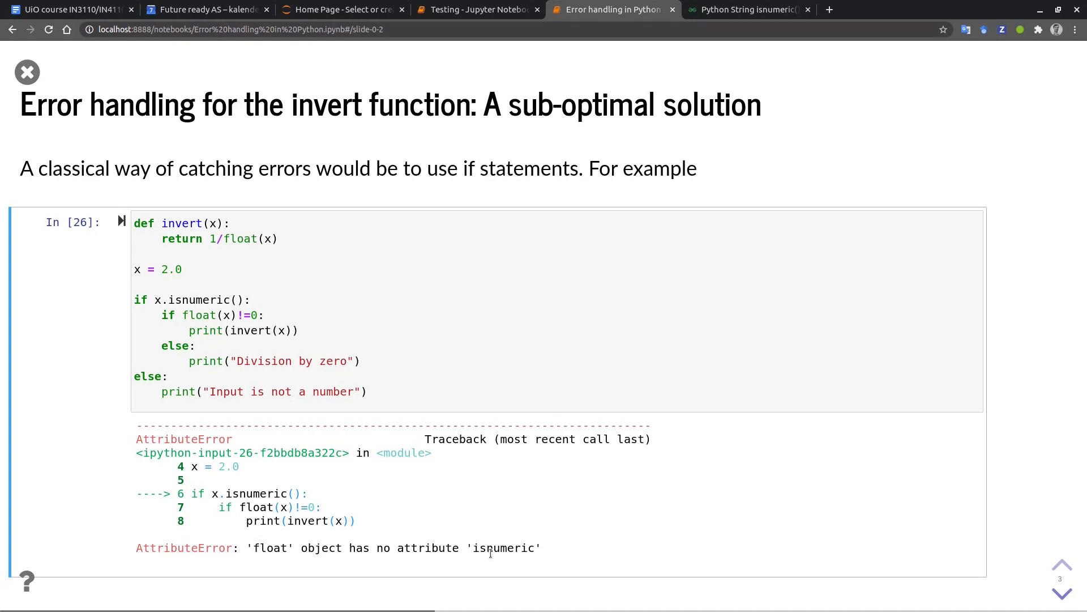
double_click(269, 547)
type("if isinstance(x, float):")
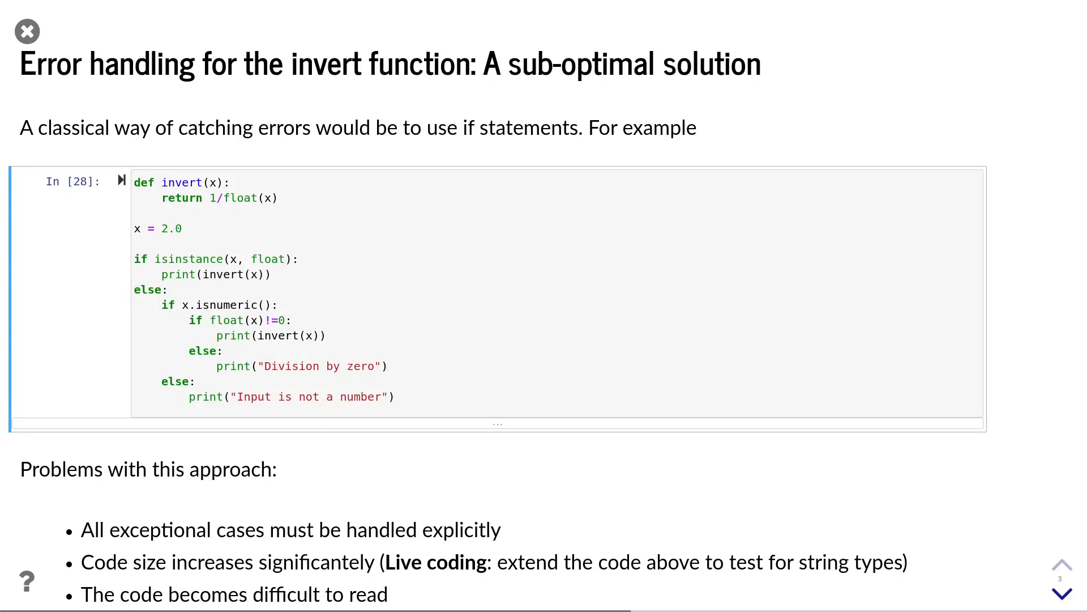
Step: Review the try/except/finally syntax slide, then reach the invert error-handling slide
left_click(1061, 591)
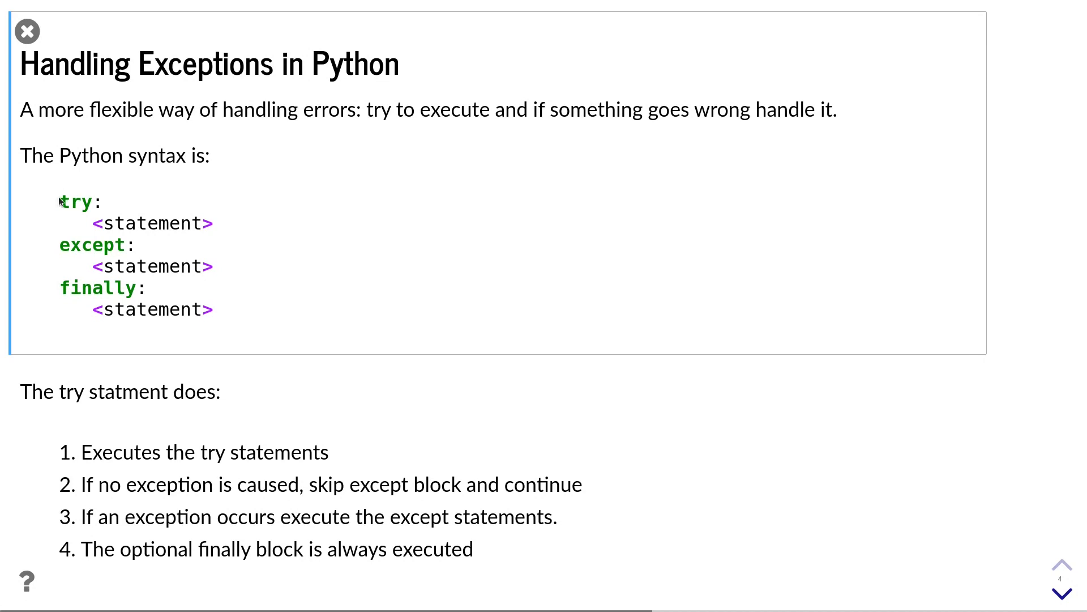
double_click(78, 202)
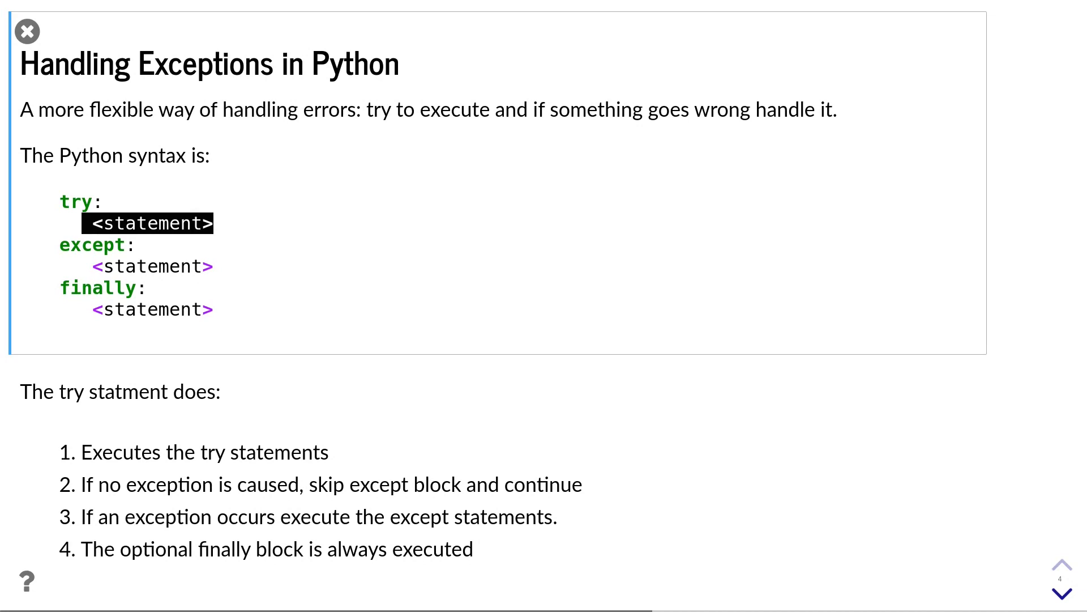
mouse_move(222, 230)
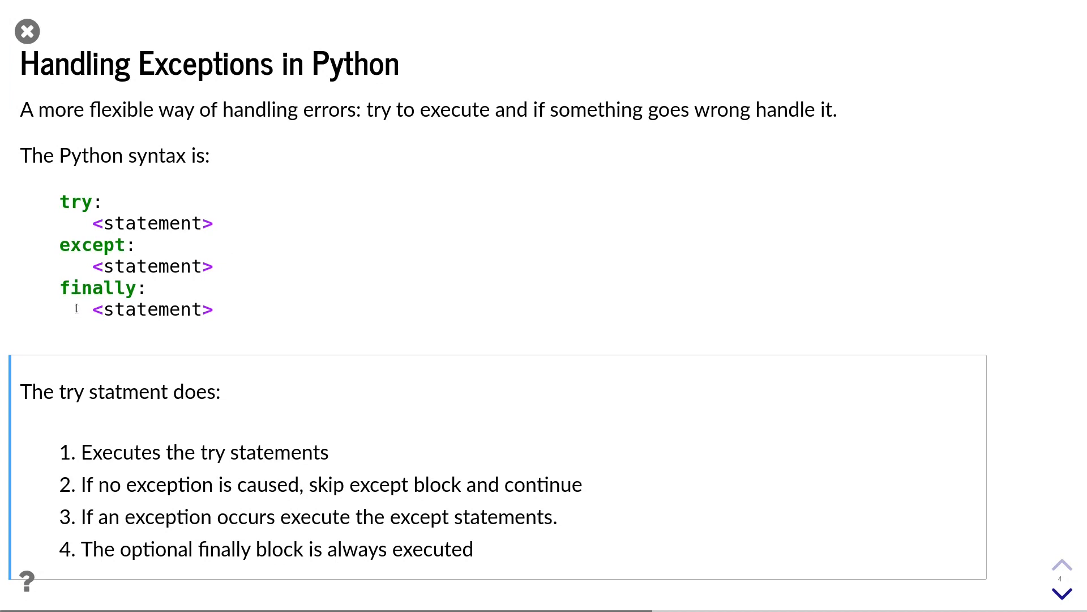
left_click(1062, 592)
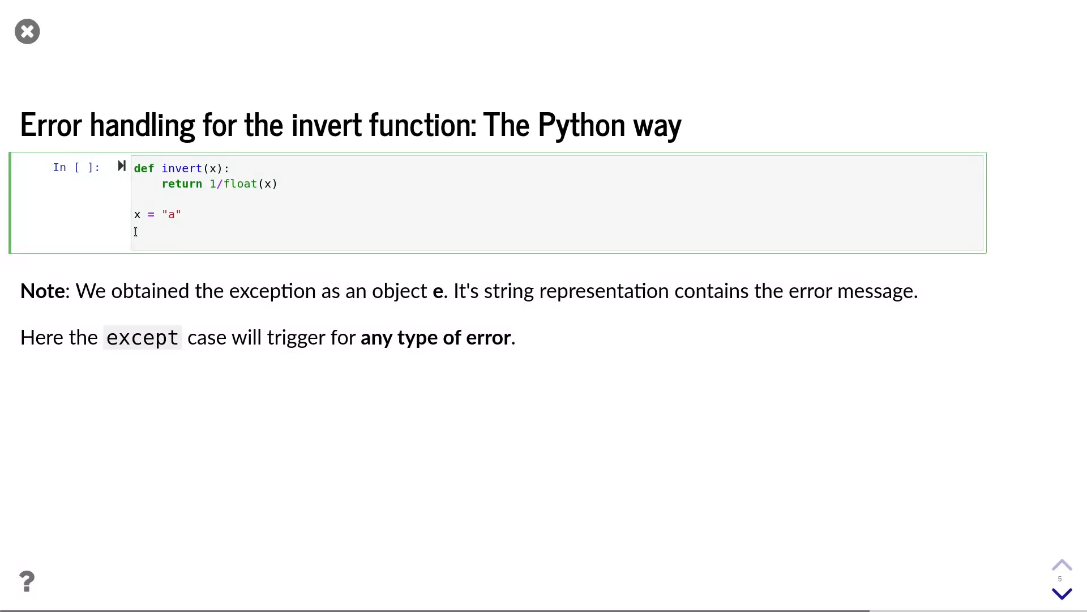
Step: Run the invert try/except example with x = 0.0 and "s", then move to the specific-exceptions slide
left_click(135, 231)
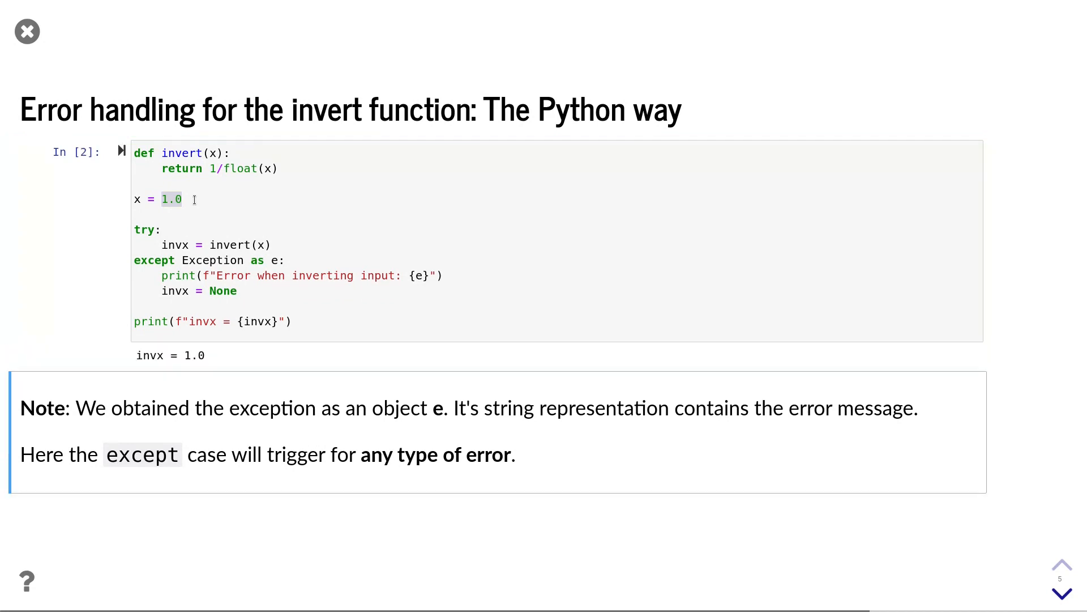
type("0.0")
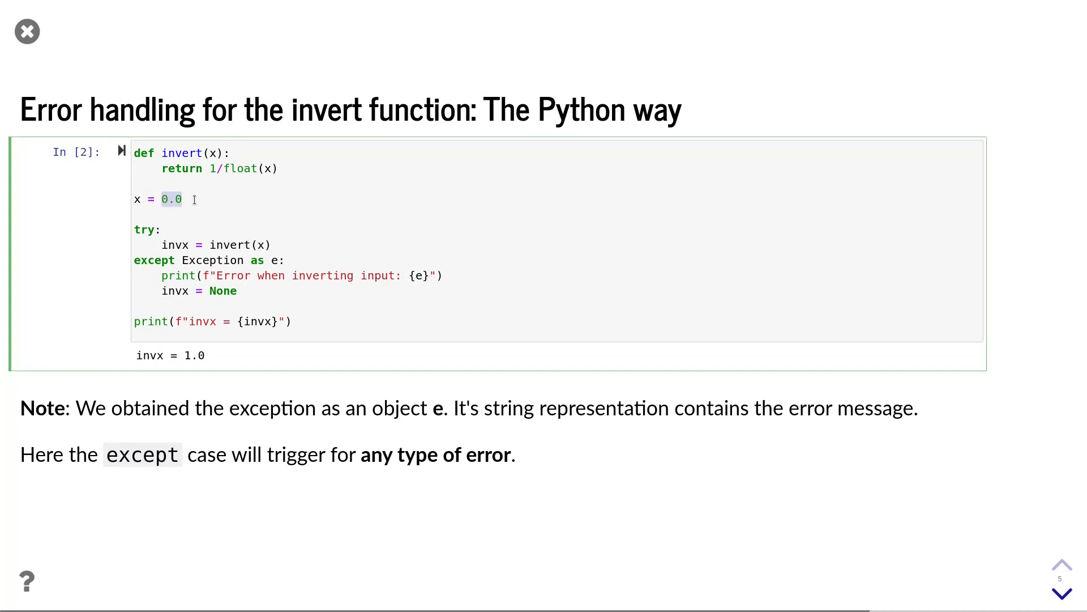
key("shift+enter")
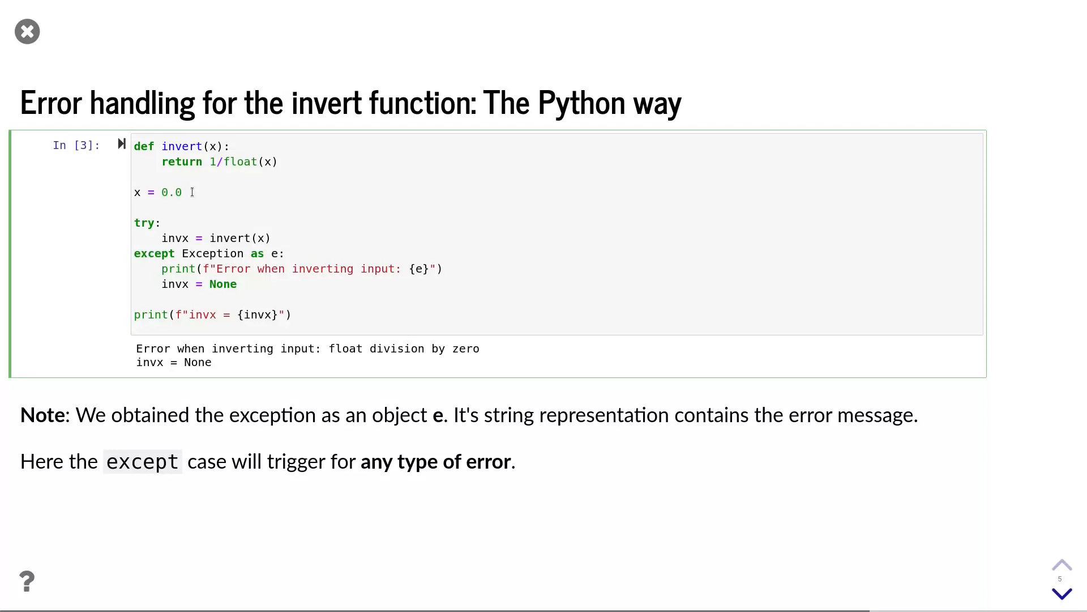
type("\"s\"")
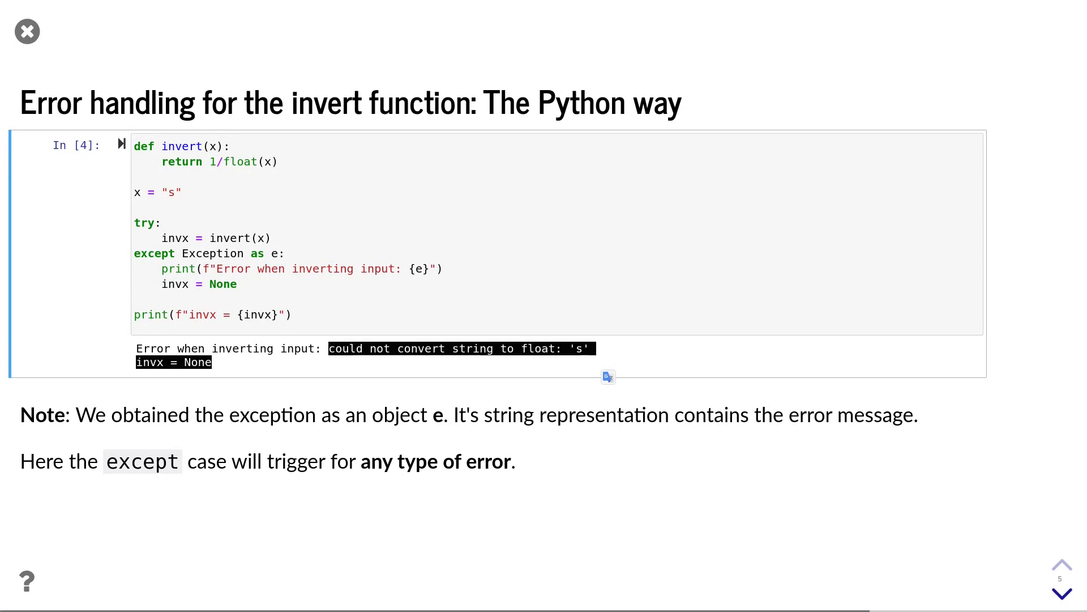
left_click(261, 283)
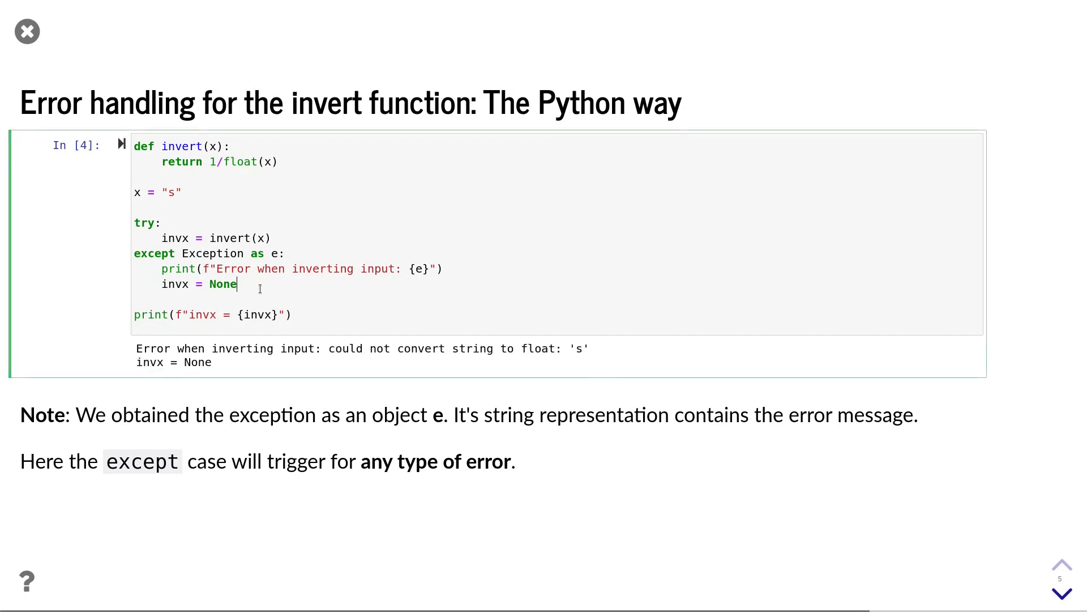
left_click(1060, 592)
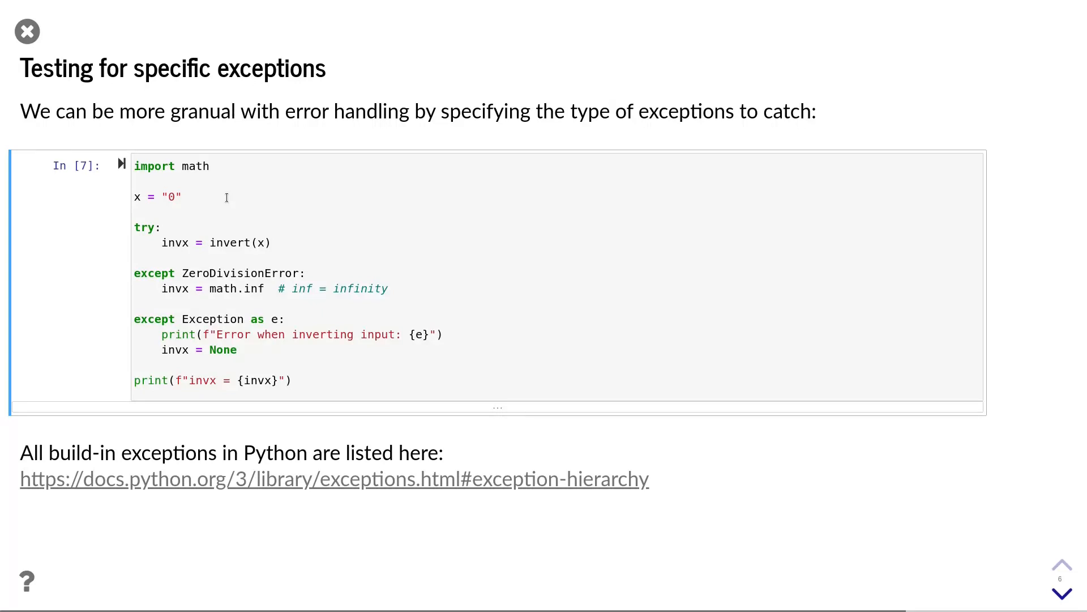
Step: Highlight the docs link and advance to the 'Raising exceptions (i): assert' slide
double_click(238, 273)
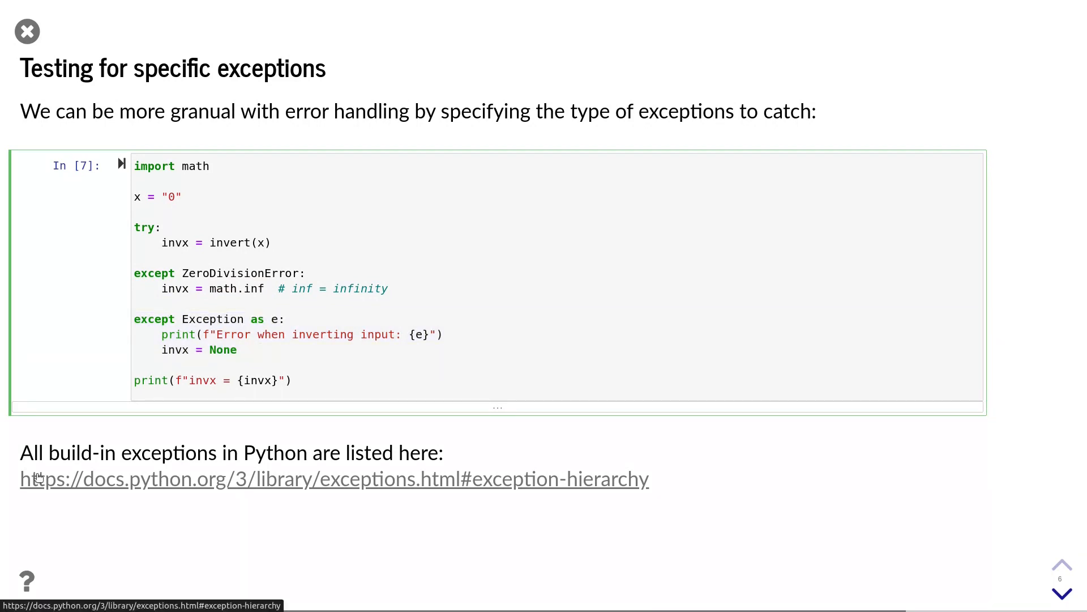
left_click(1060, 591)
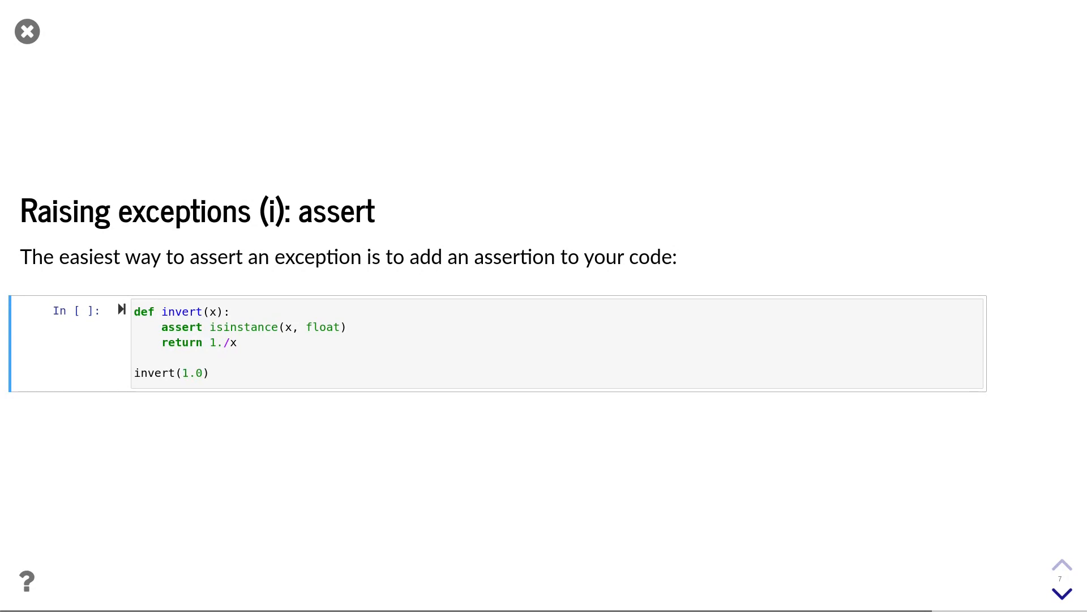
Step: Call invert("s") to trigger an AssertionError, then move to the raise slide
double_click(181, 326)
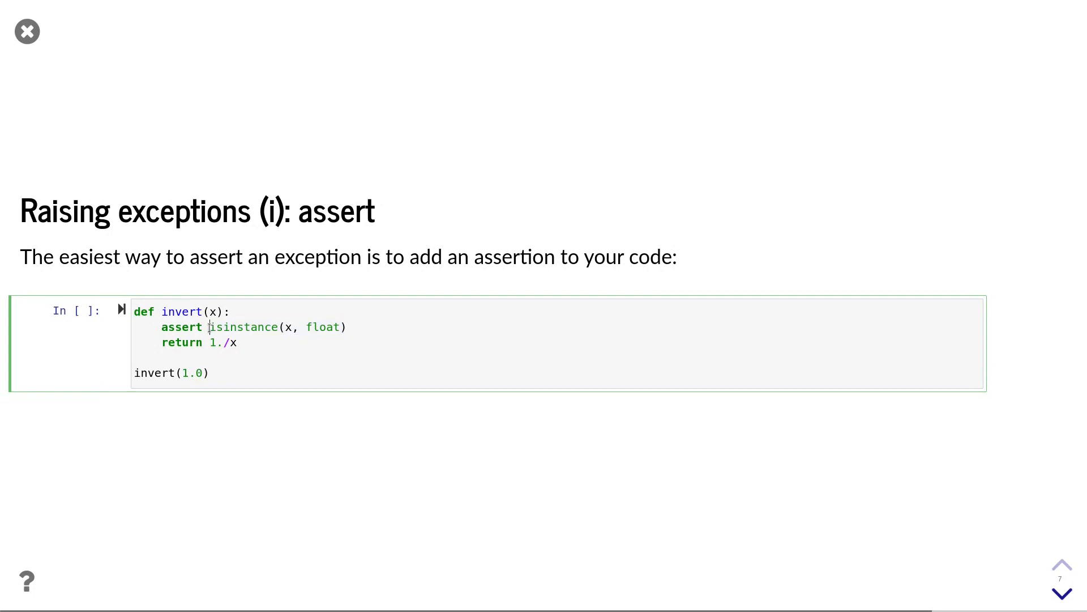
left_click_drag(209, 326, 346, 327)
type("\"s\"")
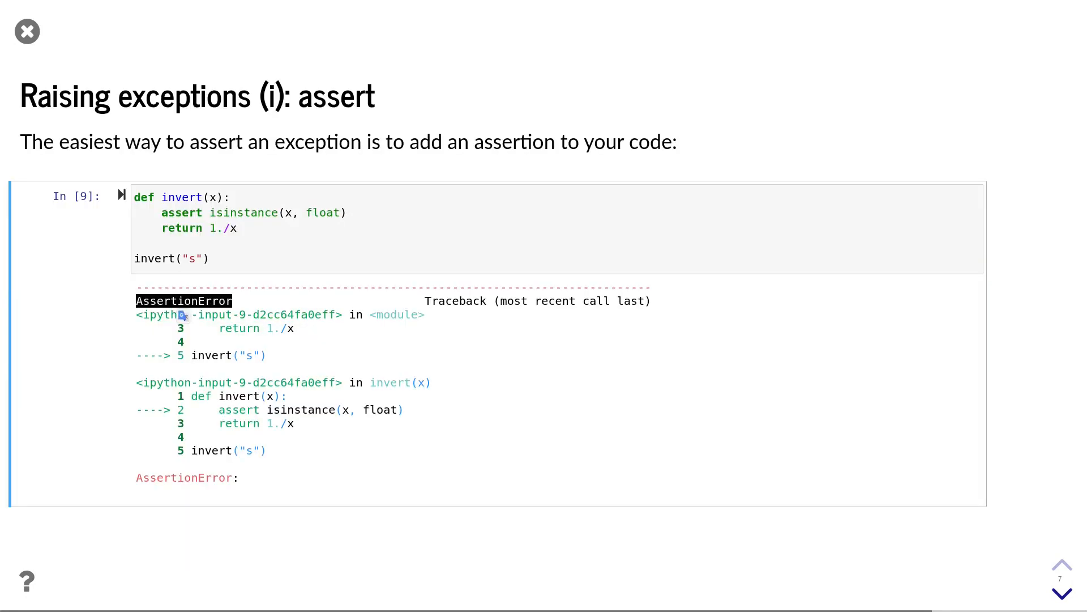
left_click(1060, 592)
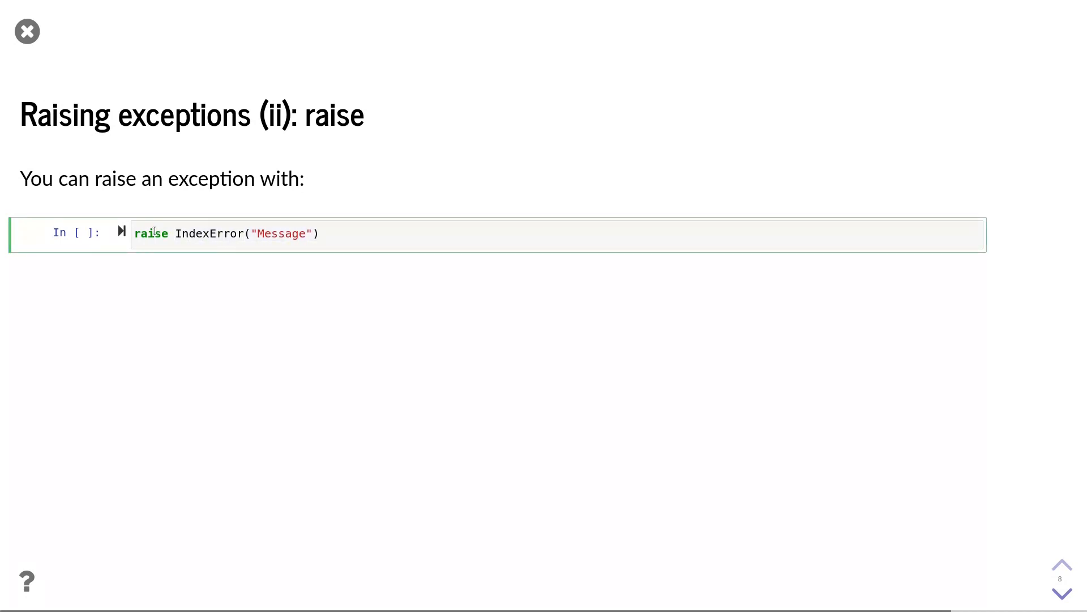
Step: Run raise IndexError("Message") and highlight Message in its traceback
double_click(281, 233)
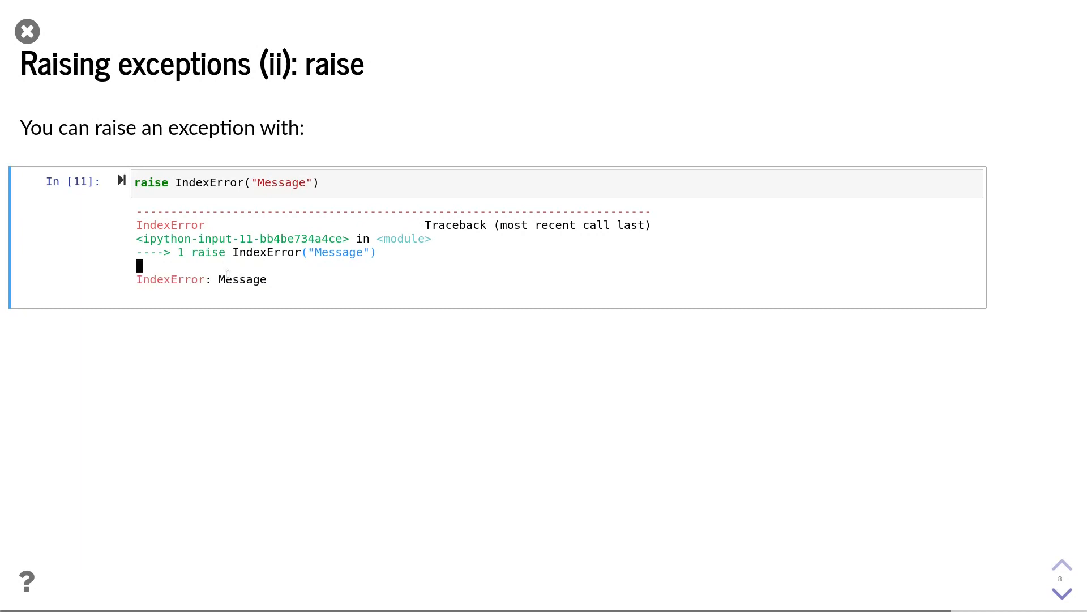
double_click(242, 278)
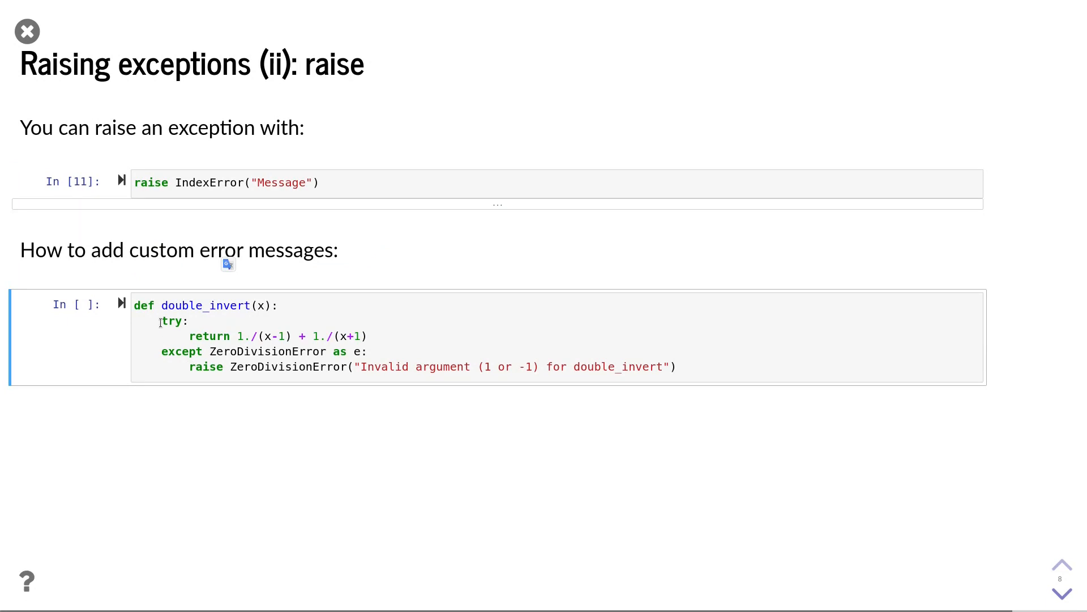
Step: Select the double_invert custom error message, then advance to the User defined Exceptions slide
left_click_drag(162, 321, 367, 336)
type("double_invert(1)")
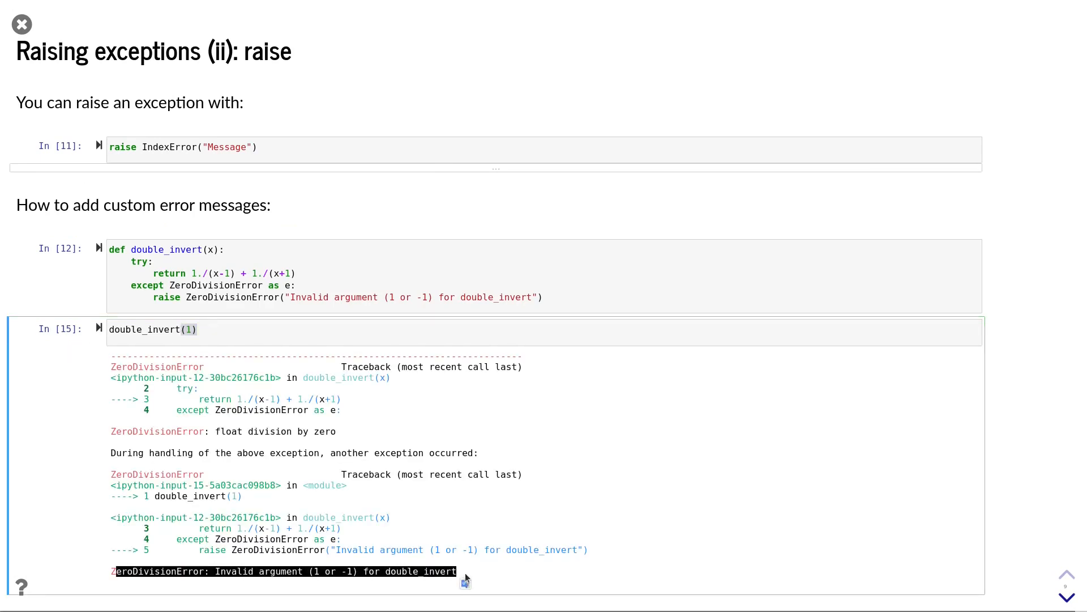
left_click(1063, 589)
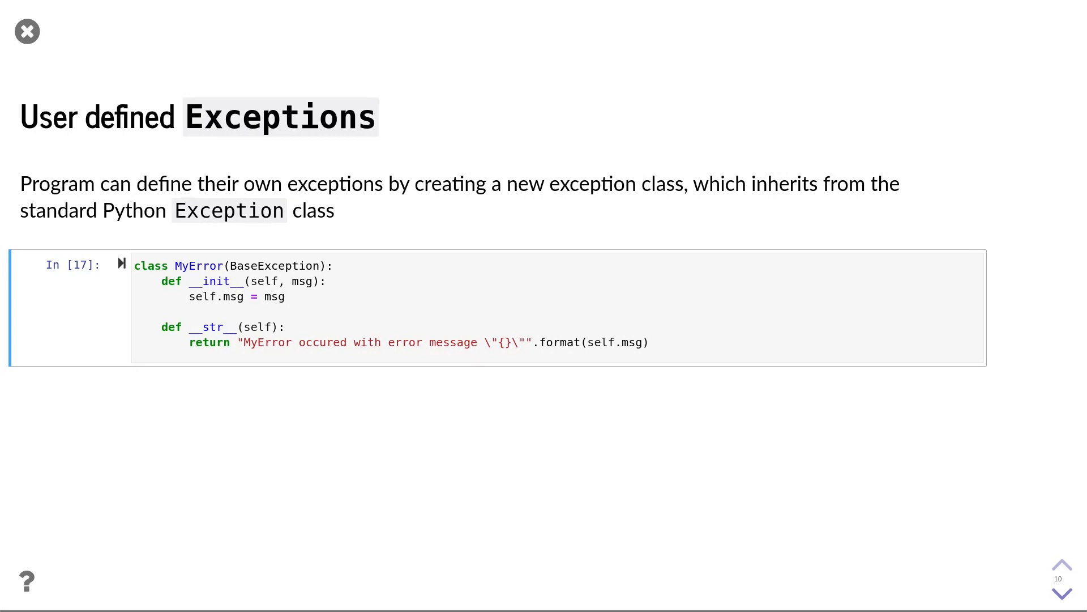
double_click(274, 265)
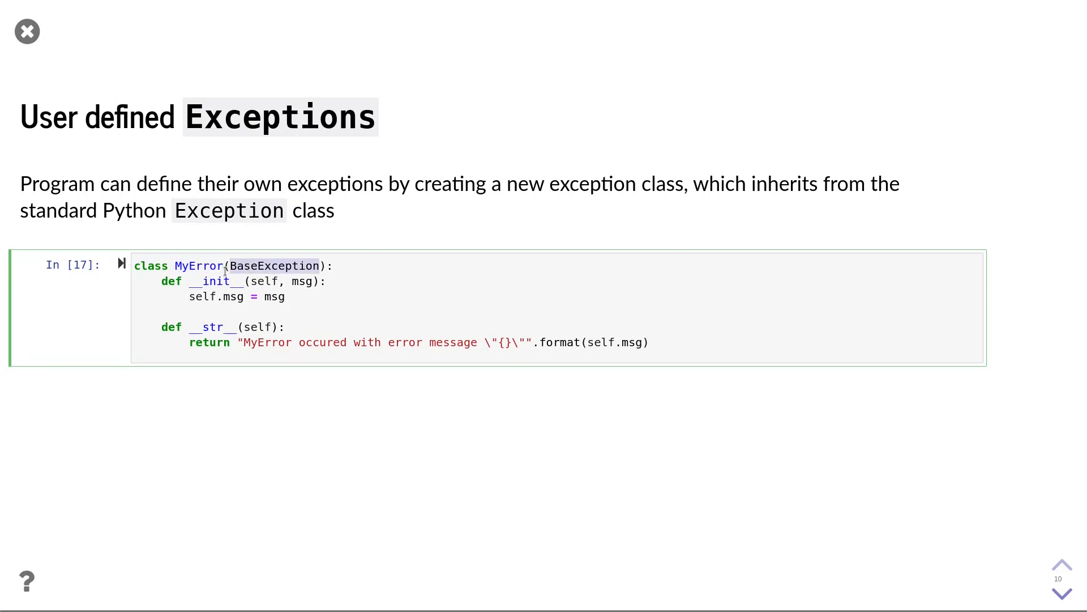